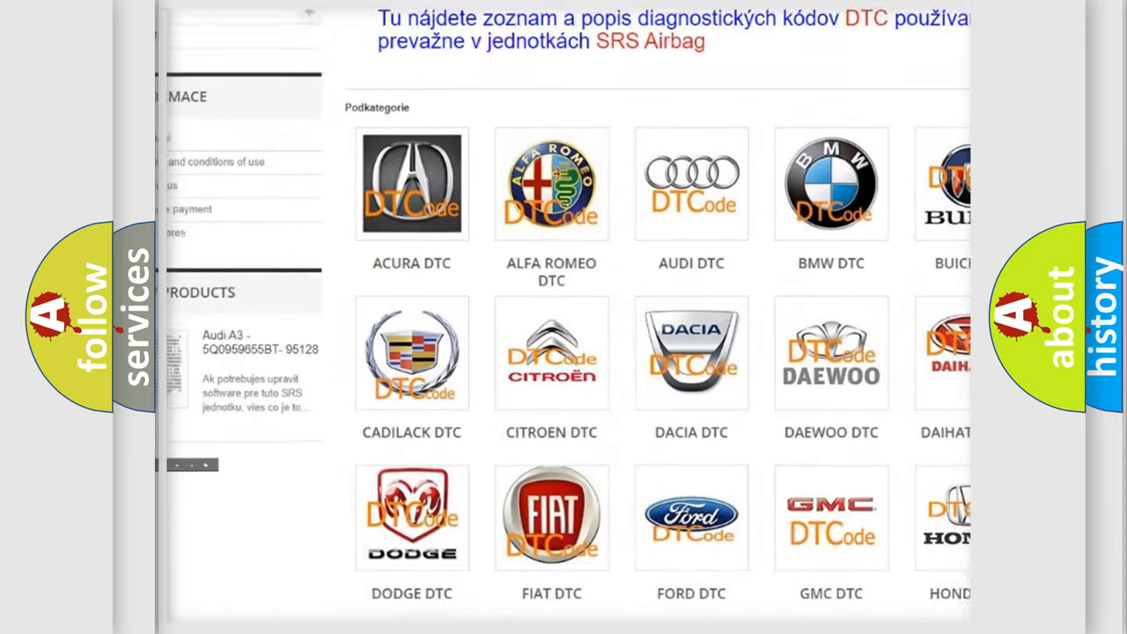
pyautogui.scroll(-3)
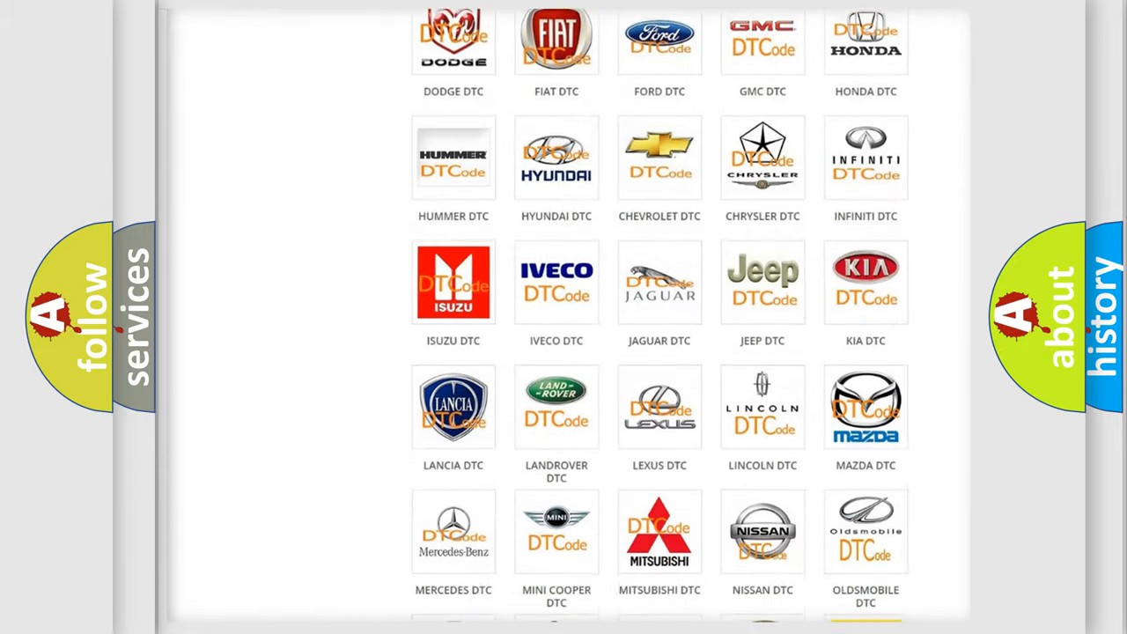
pyautogui.scroll(-3)
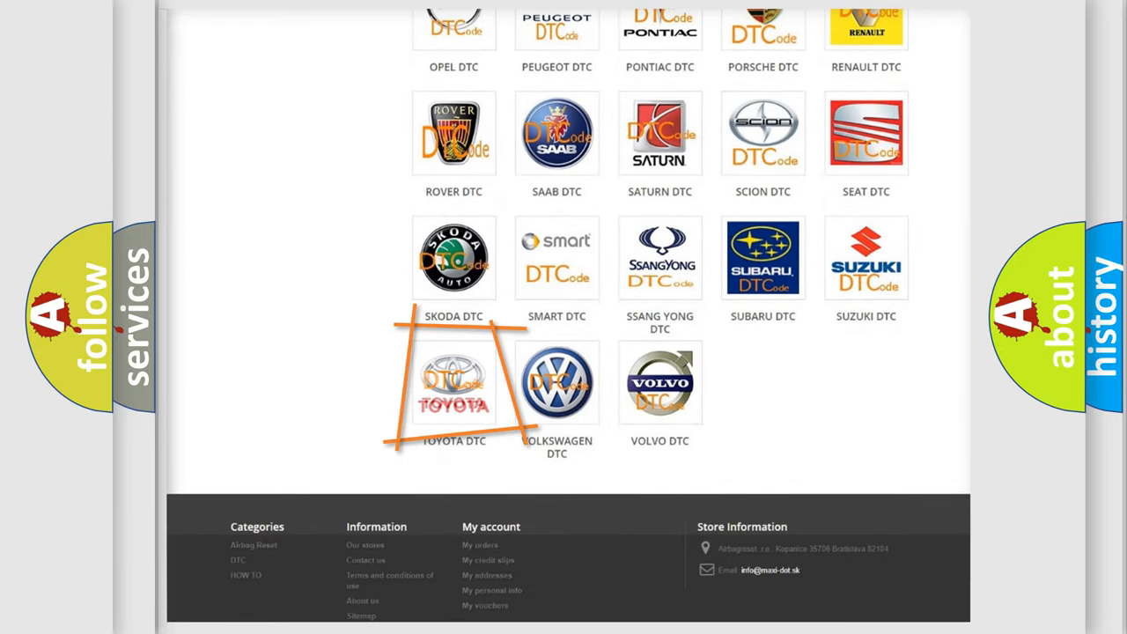